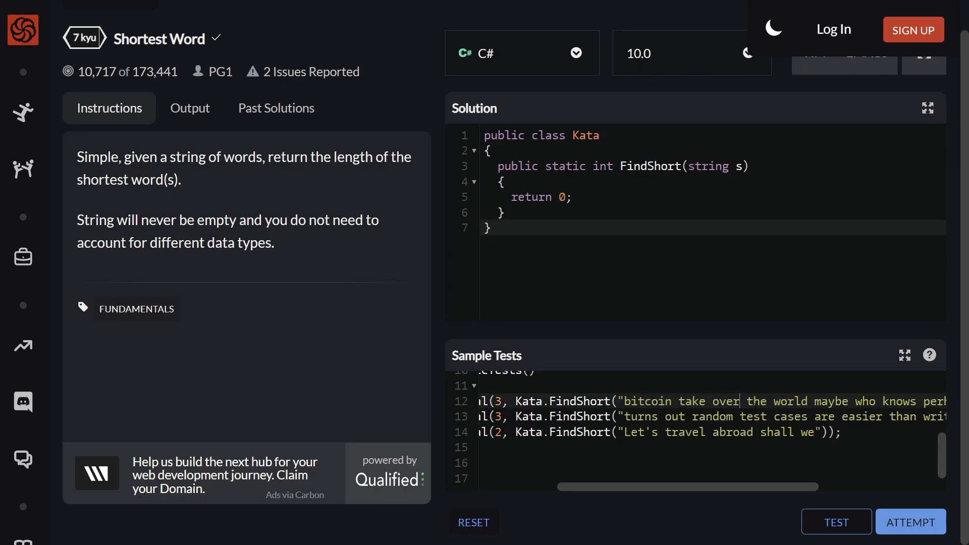
Write string[] words = s.Split(' '); as the first line of FindShort
double_click(755, 401)
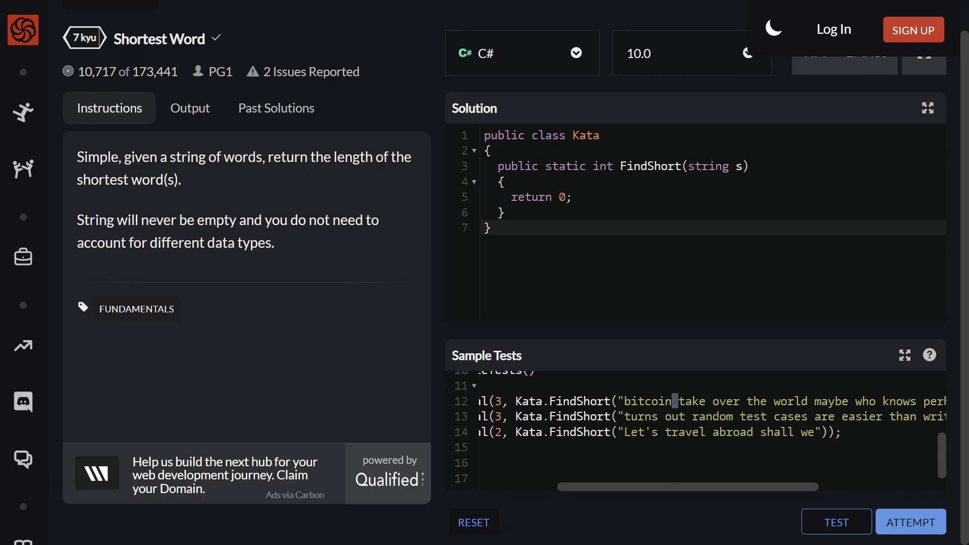
double_click(648, 401)
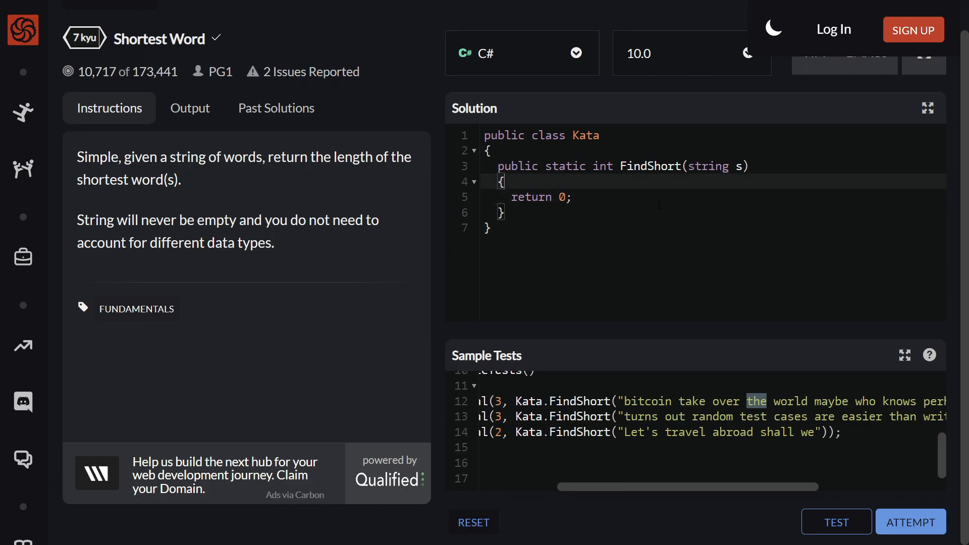
text(string[] words =)
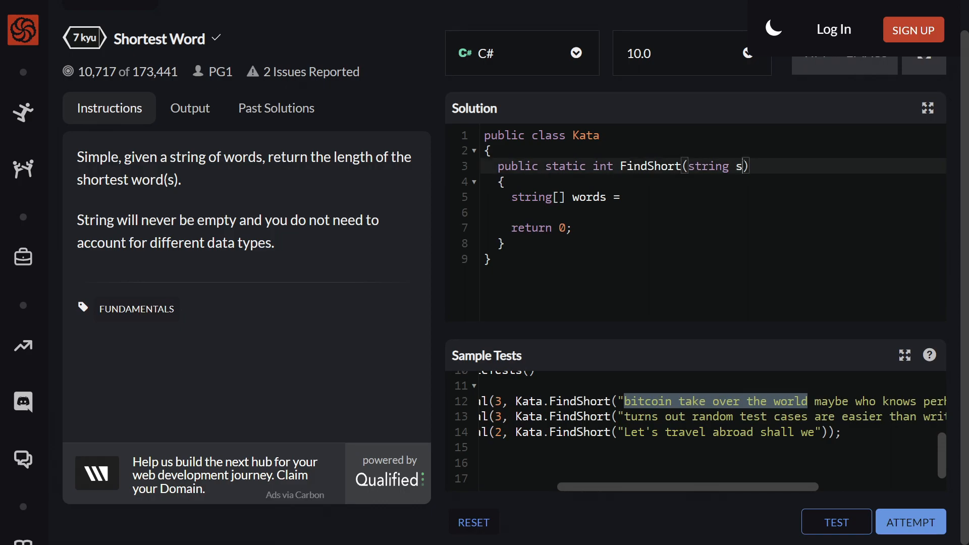
text(s)
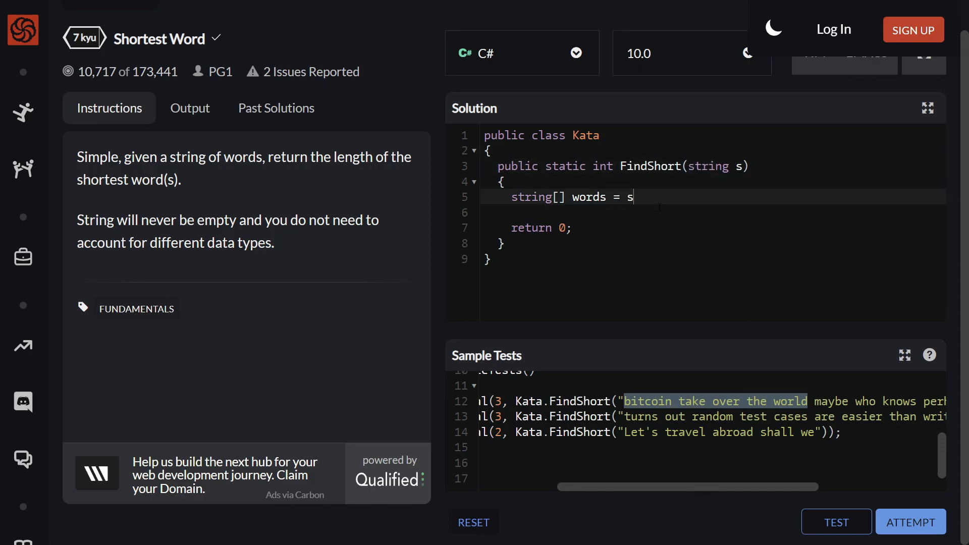
text(.Split())
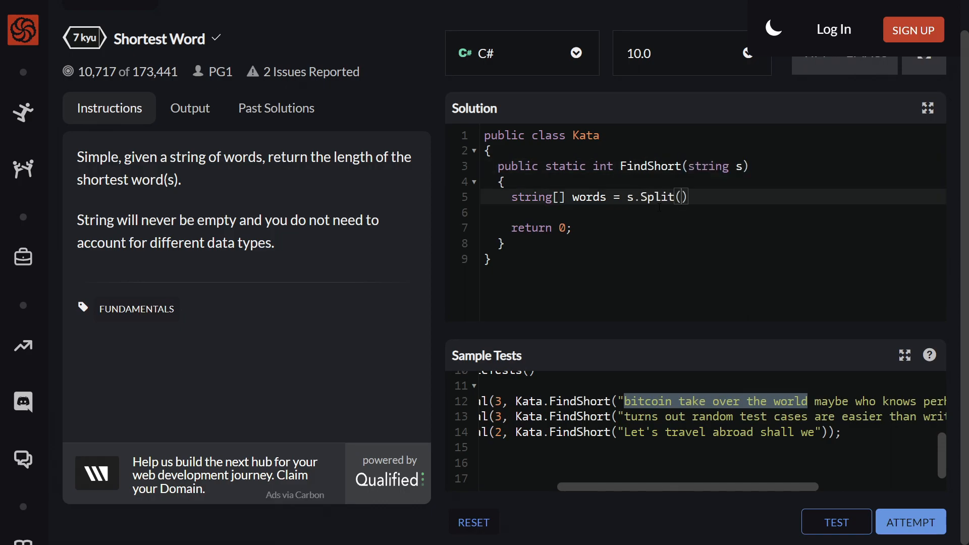
text(' ')
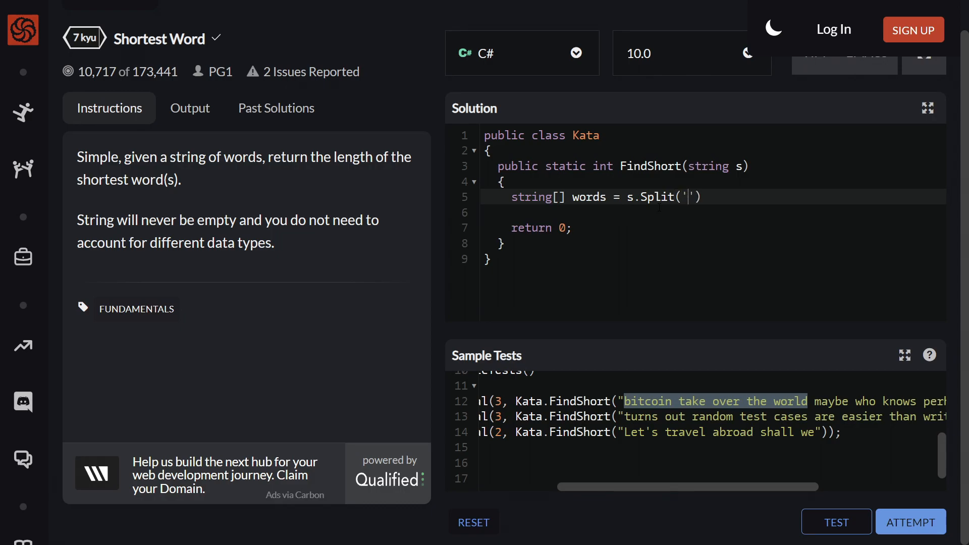
text(');)
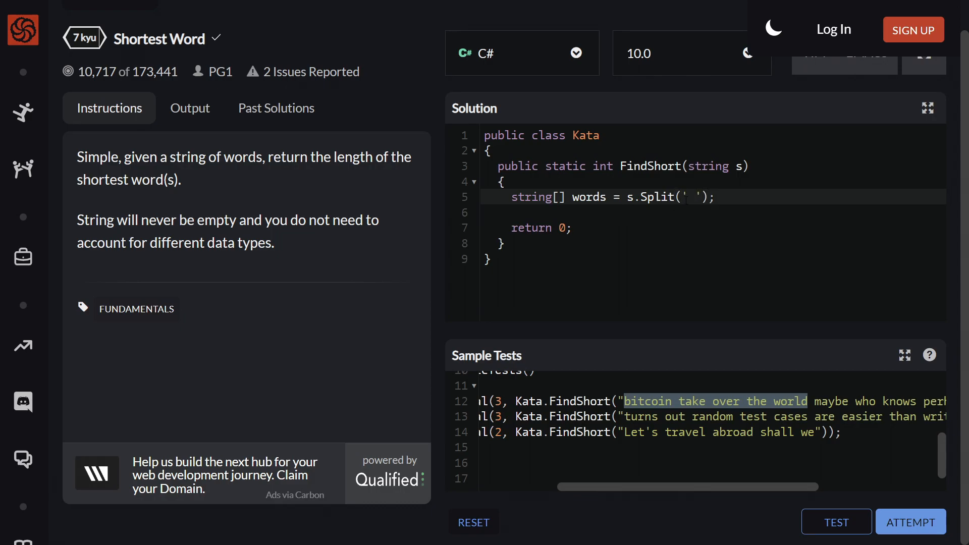
double_click(657, 197)
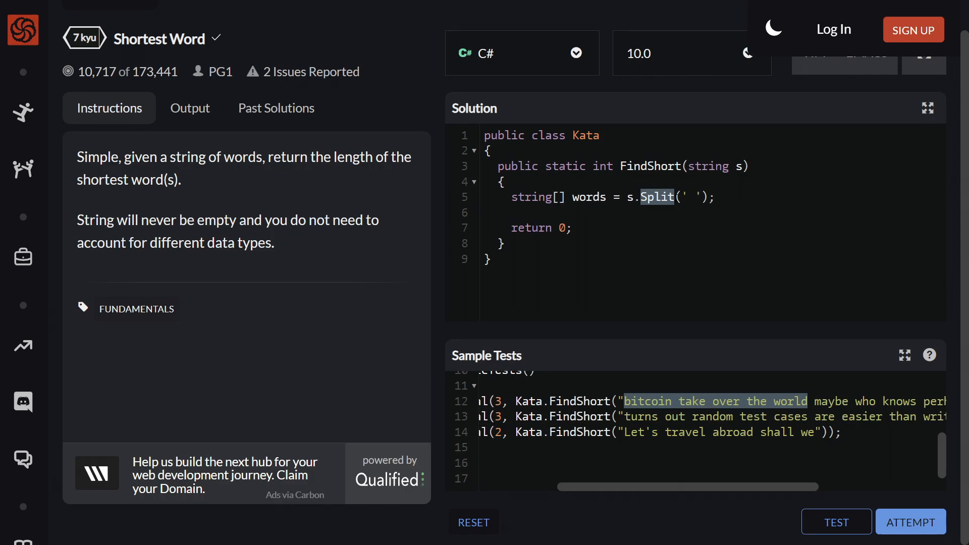
click(692, 197)
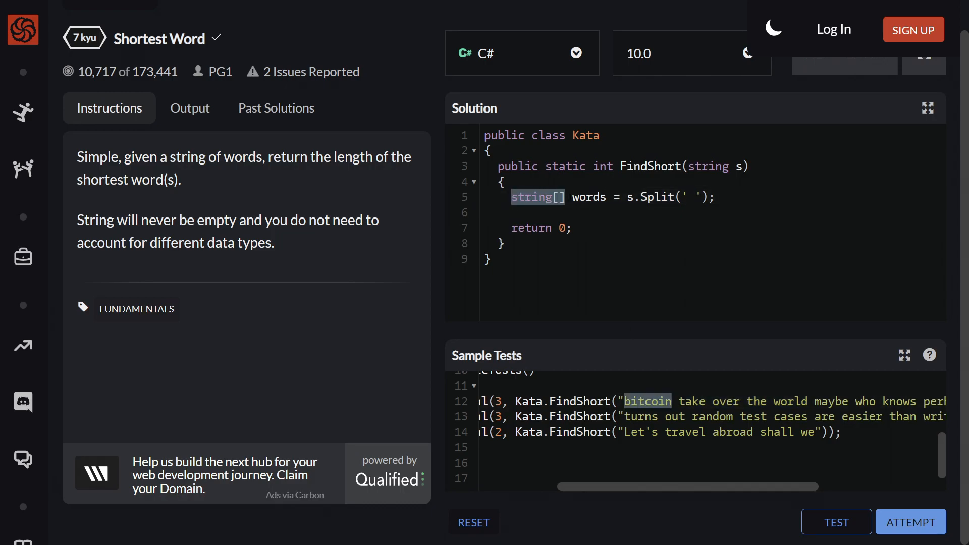
click(714, 197)
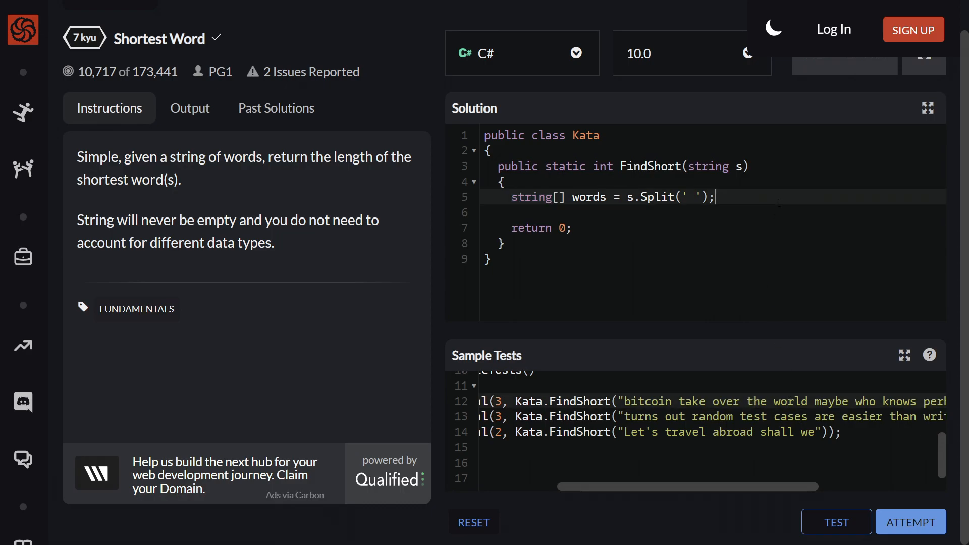
Declare int lowest;, return lowest, and add an empty foreach (string word in words) loop
text(int lowe)
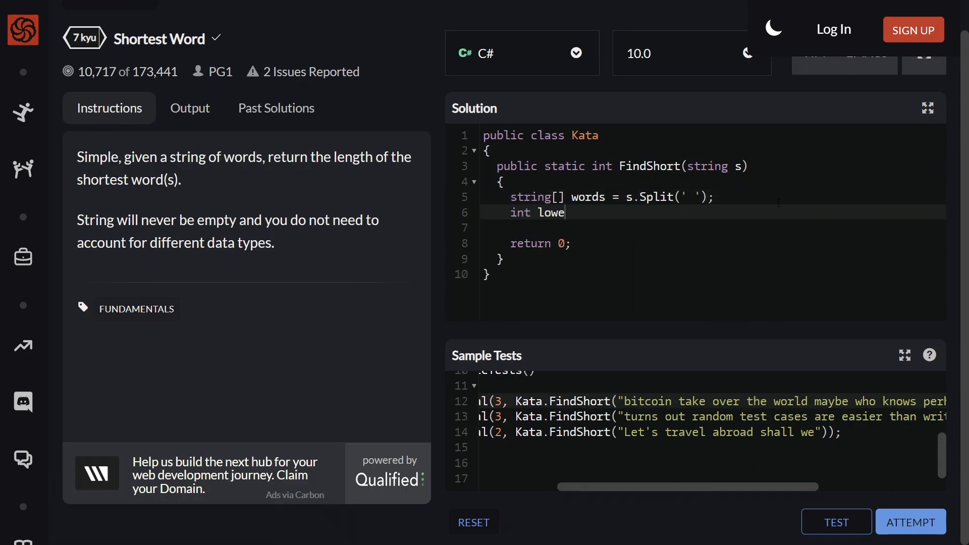
text(st;)
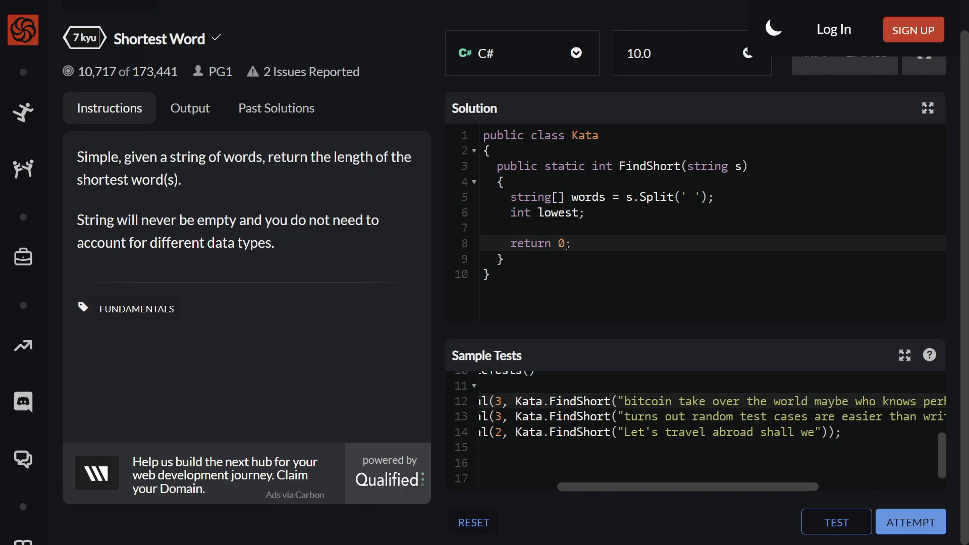
text(lowest)
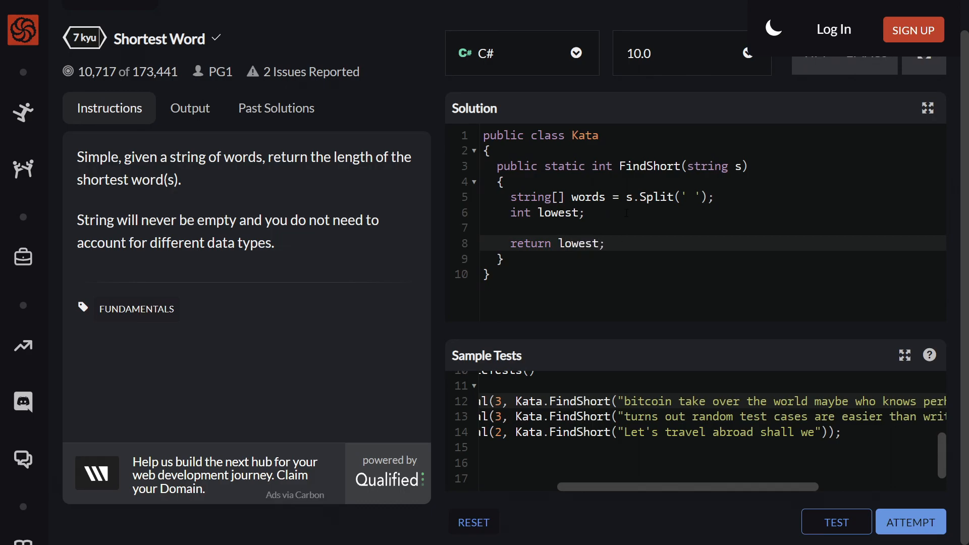
text(foreach ()
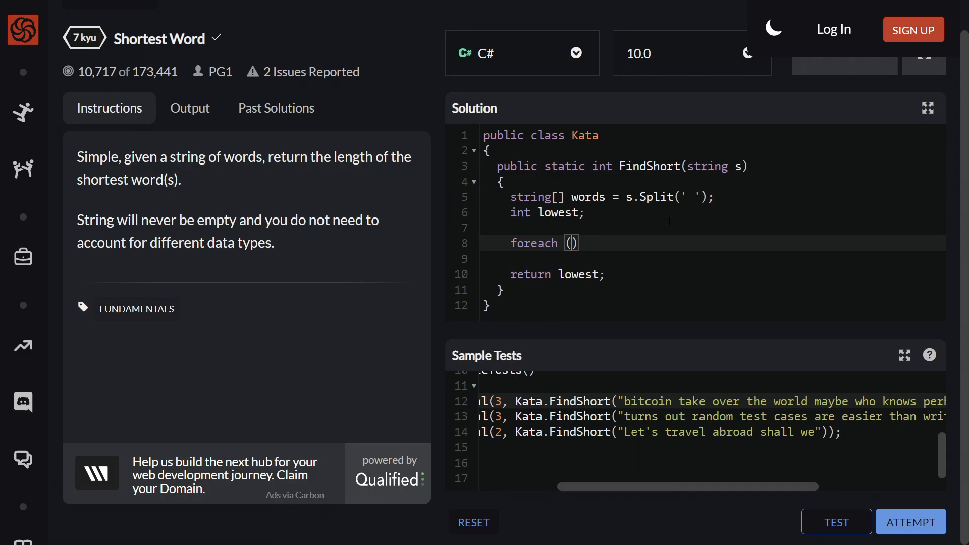
text(string word in wor)
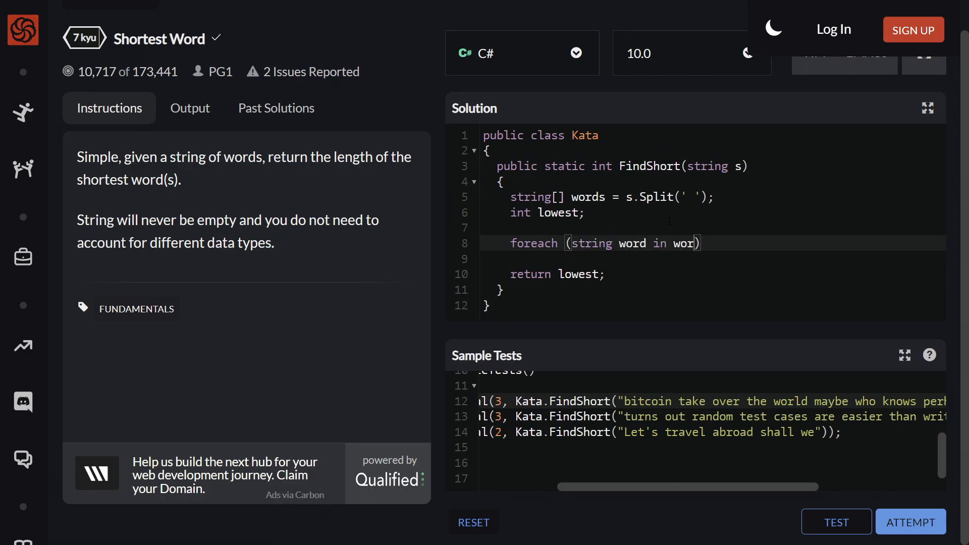
text({)
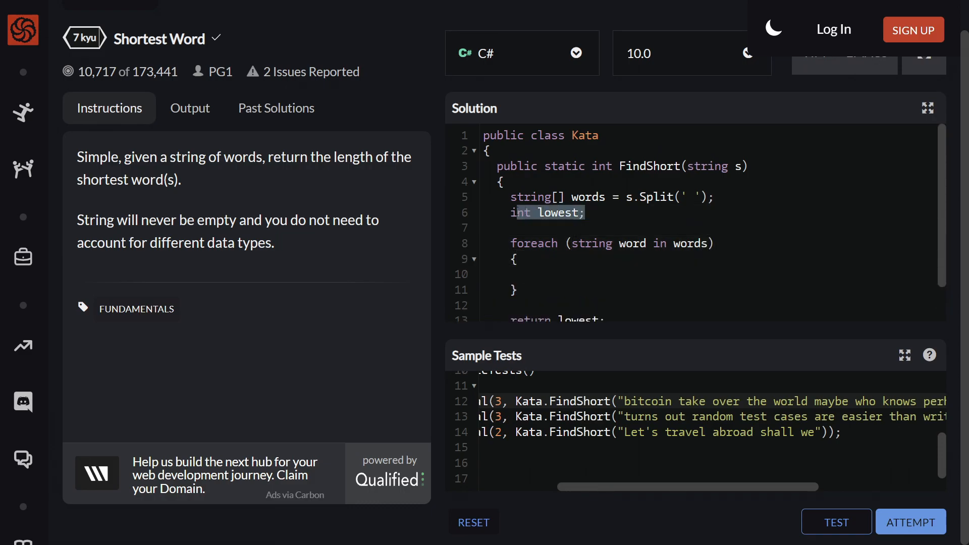
Replace the temporary = 0 so lowest starts as words[0].Length
text(= 0)
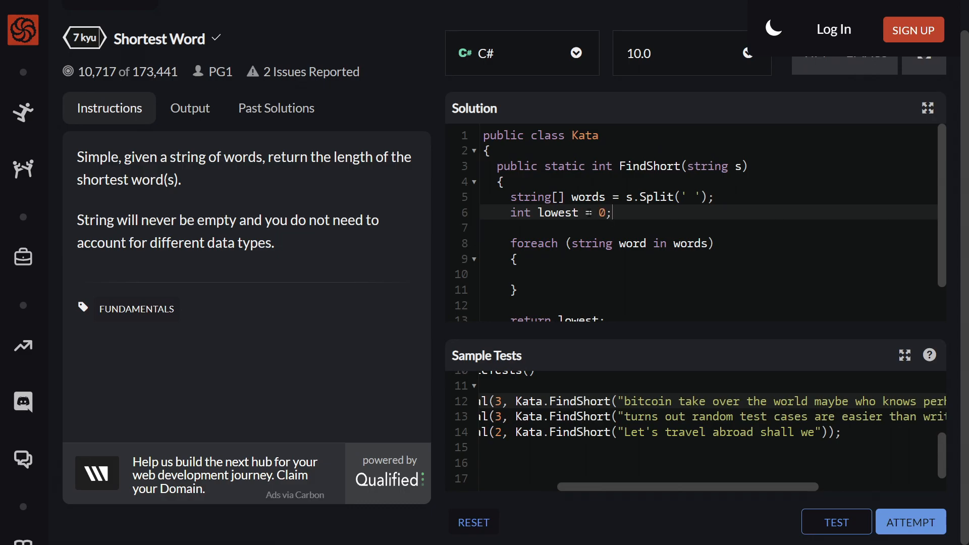
double_click(598, 213)
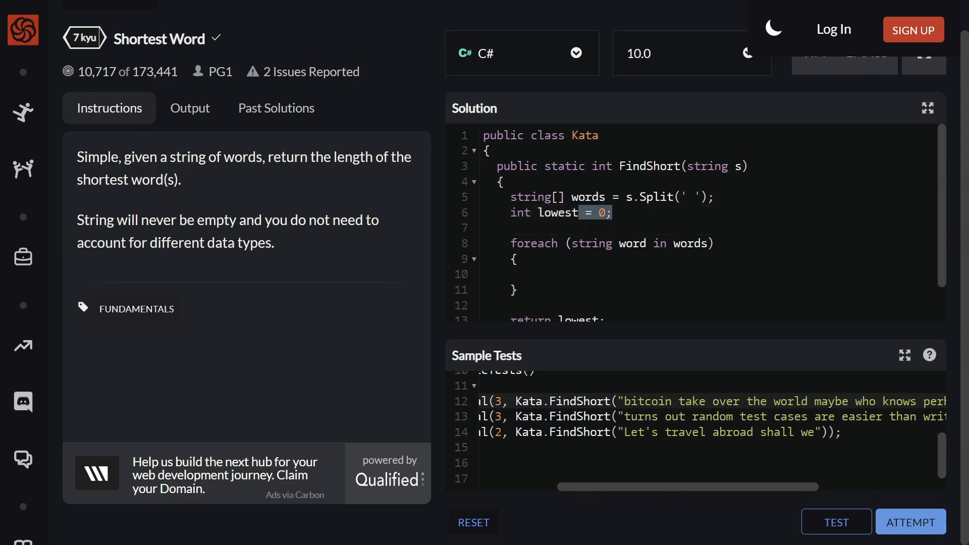
double_click(646, 401)
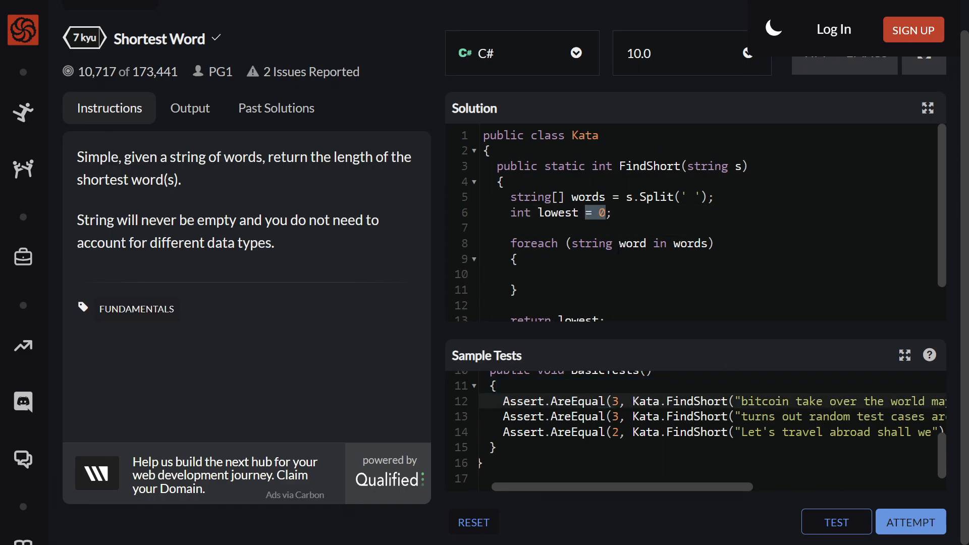
drag(76, 220, 285, 220)
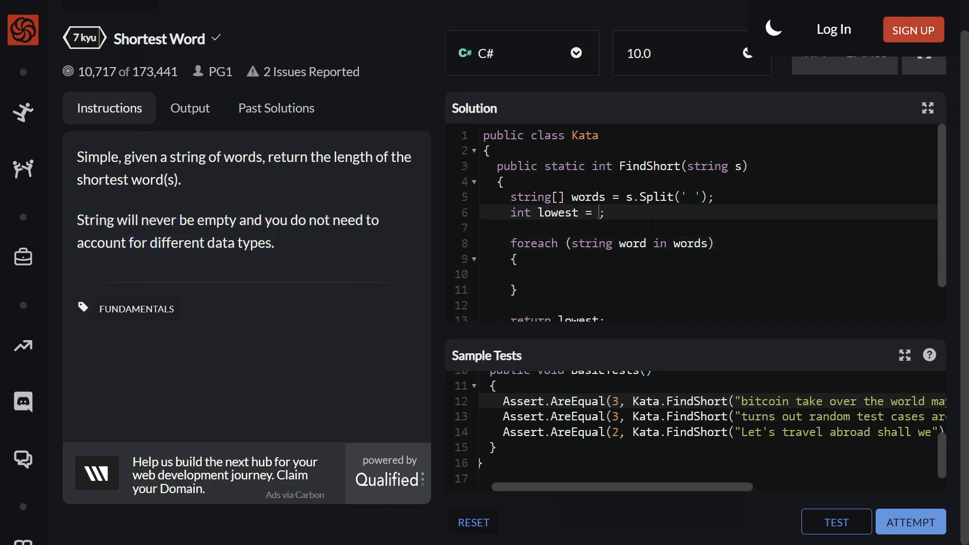
text(words[0])
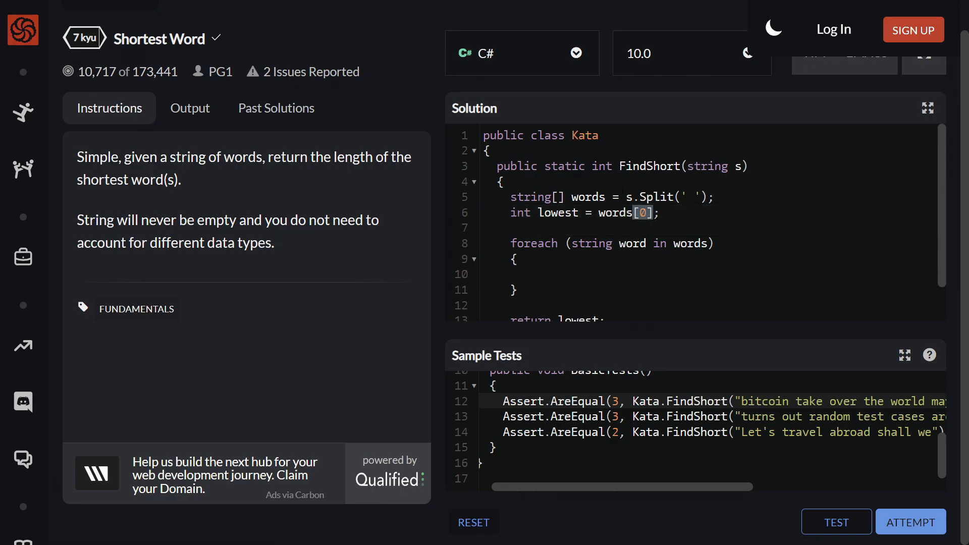
double_click(588, 197)
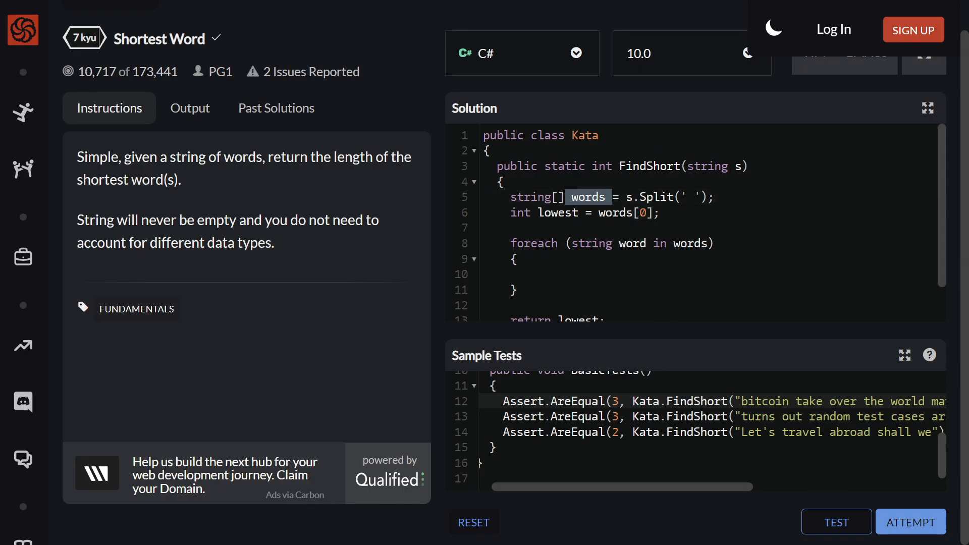
text(L)
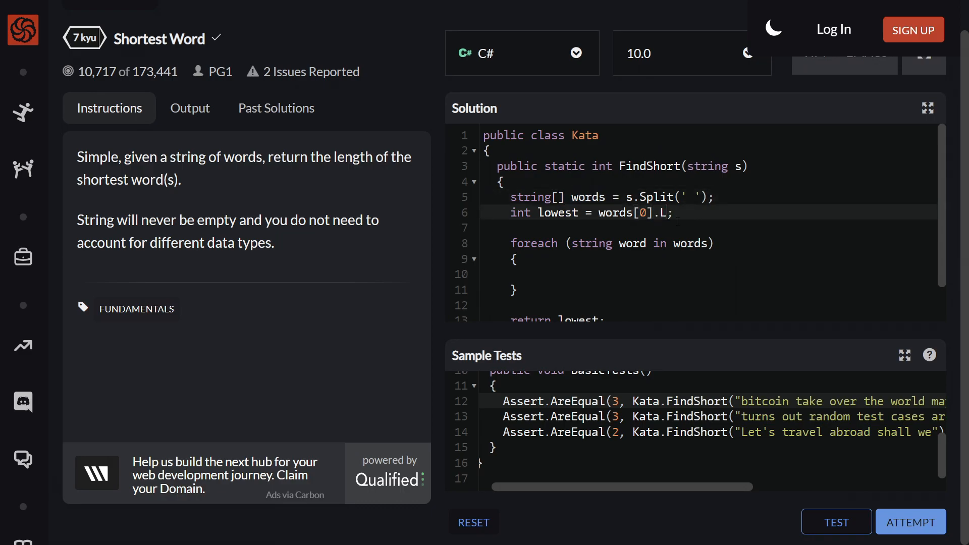
text(ength)
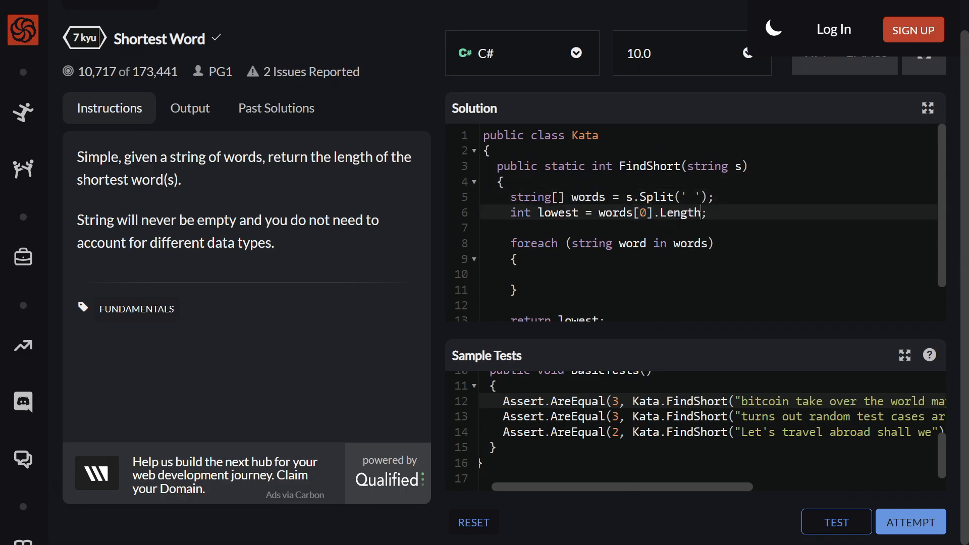
click(538, 213)
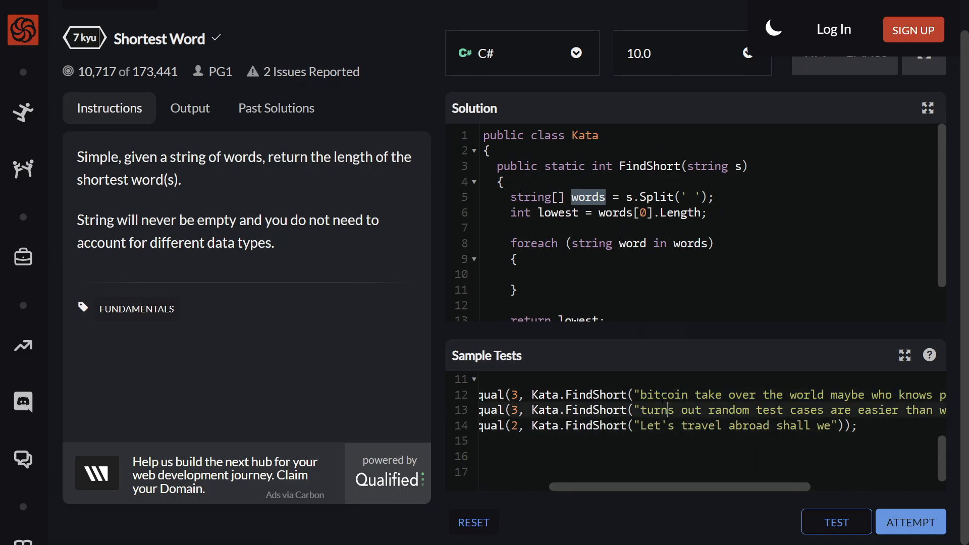
Annotate the lowest line with a comment tracing example word lengths from the first test
click(706, 213)
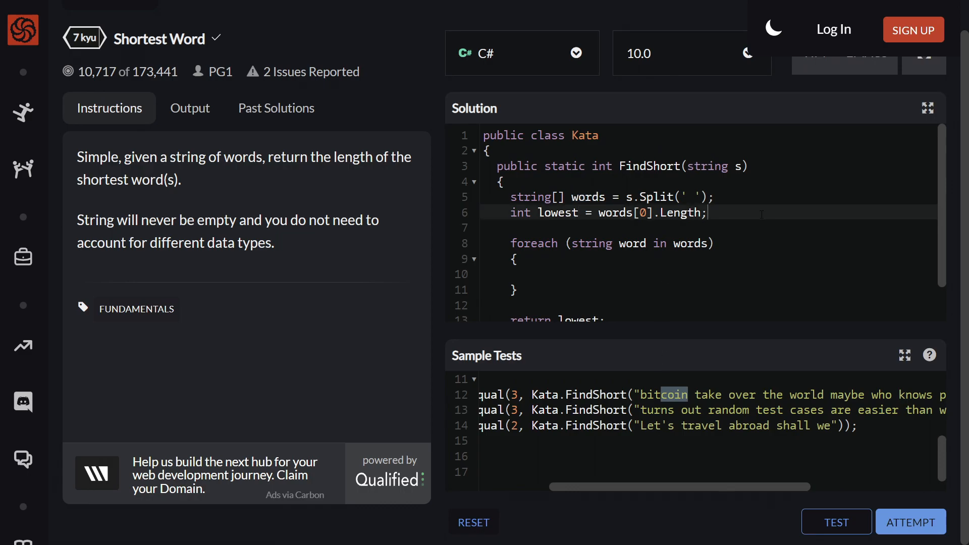
text(//6)
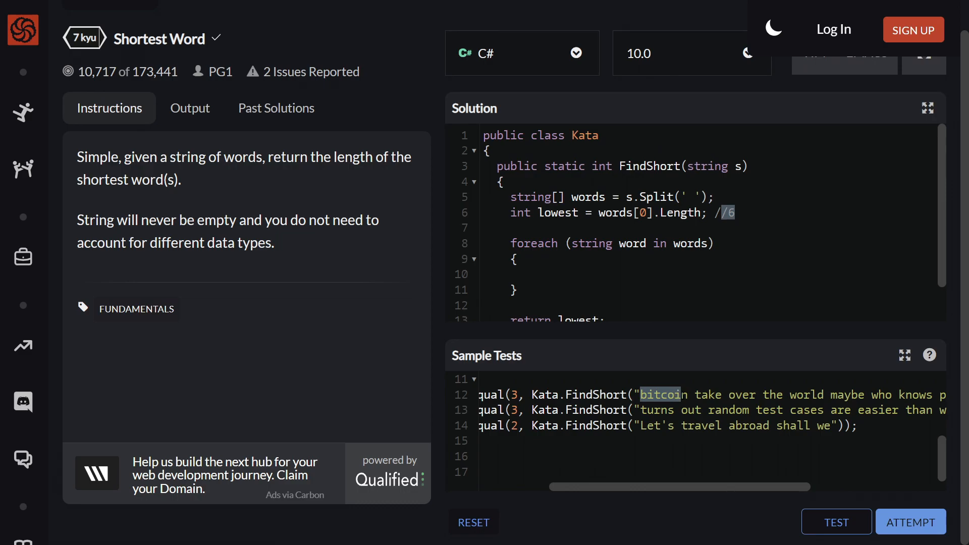
scroll(right, 3)
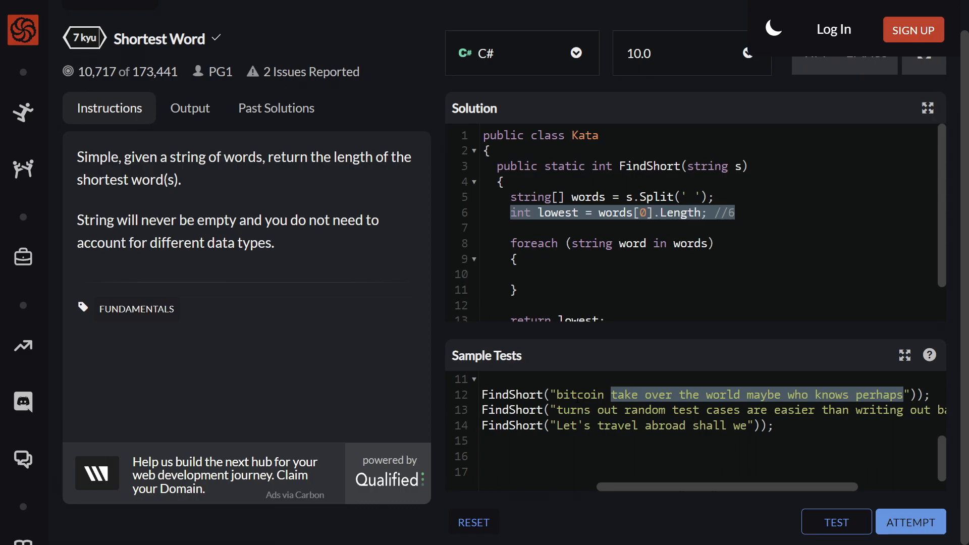
double_click(624, 394)
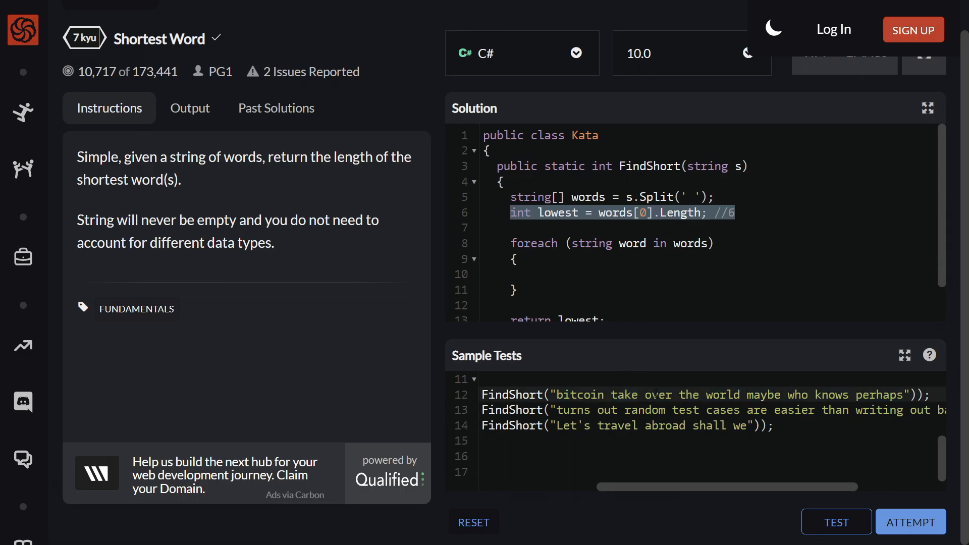
double_click(688, 394)
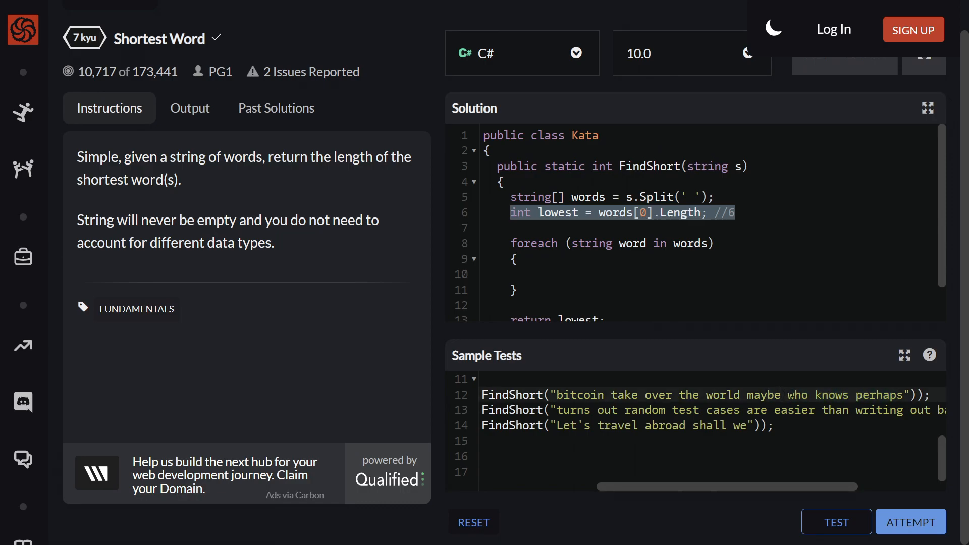
double_click(797, 394)
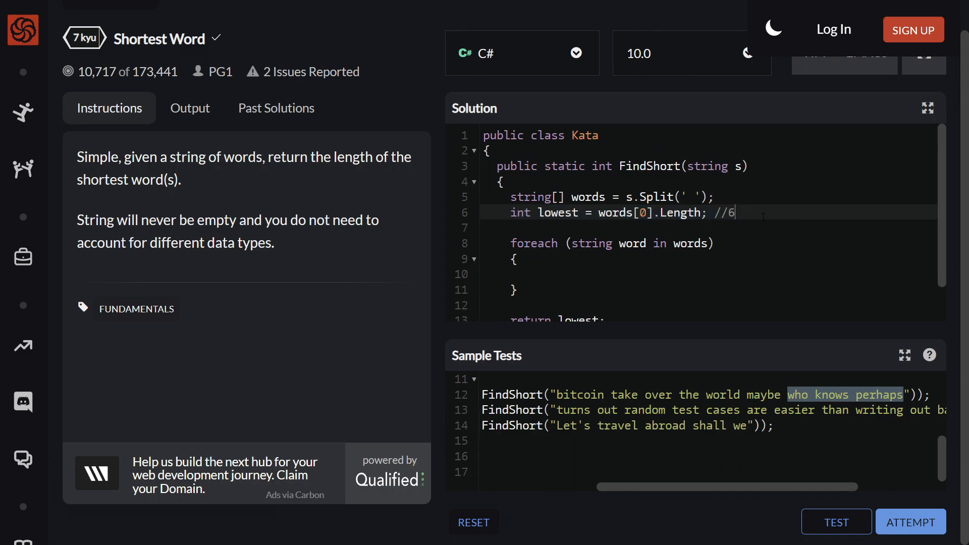
text(-3)
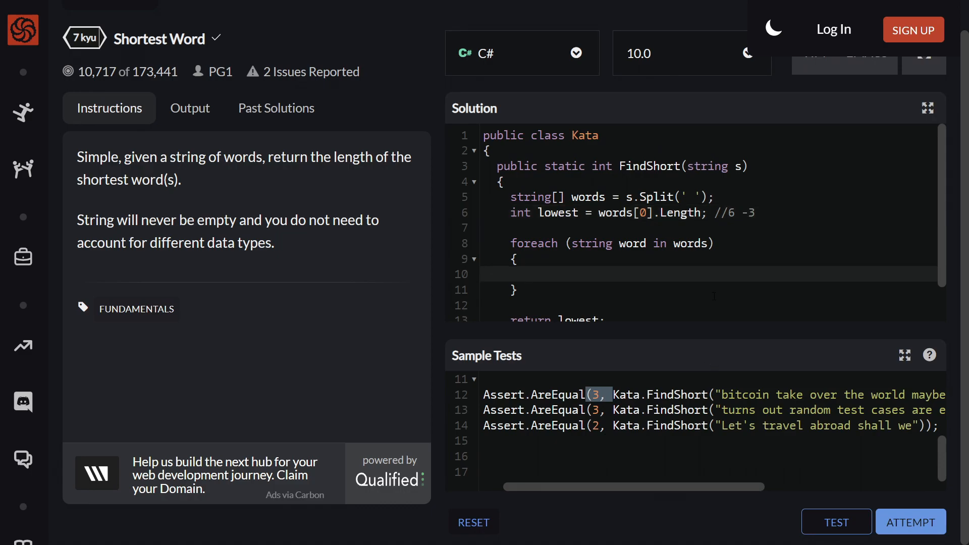
Inside the loop add if (word.Length < lowest) { lowest = word.Length; }
text(if ()
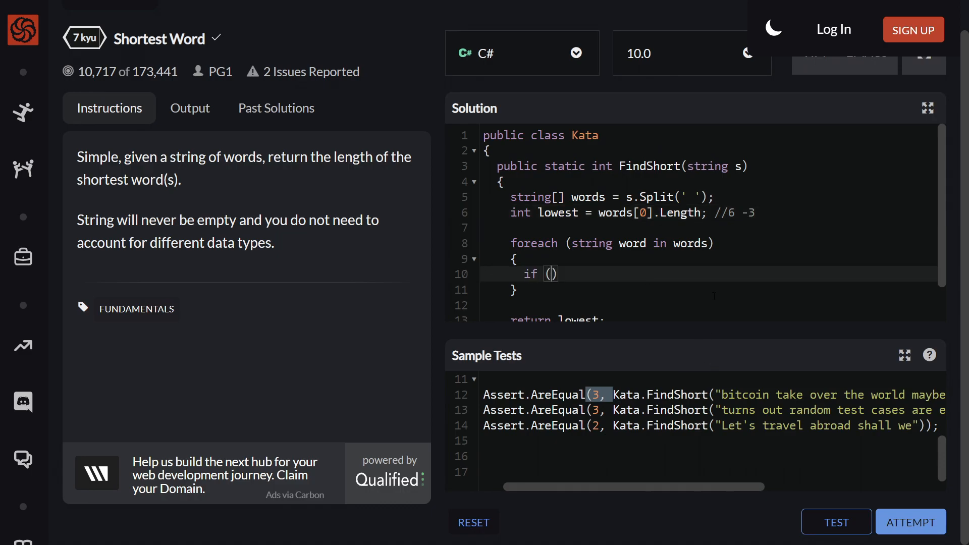
double_click(608, 243)
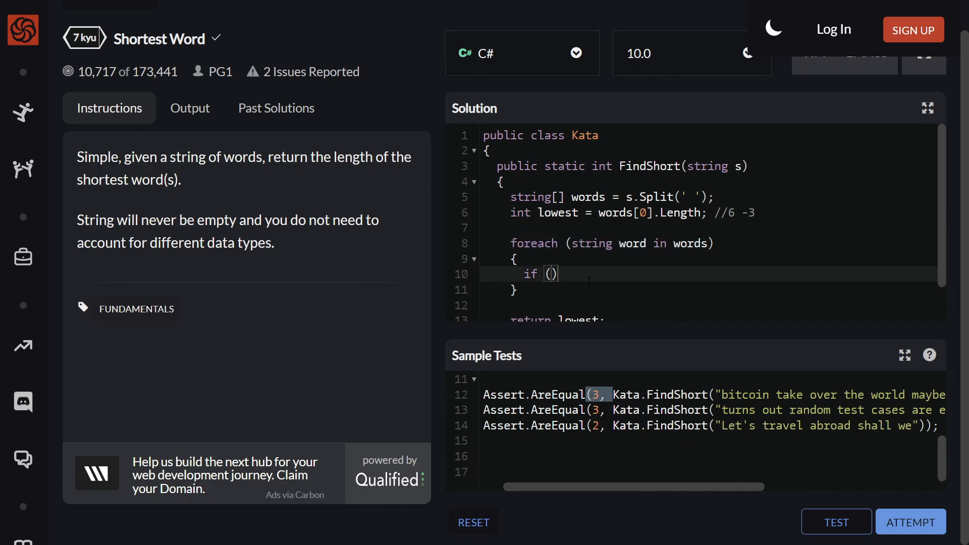
text(word.Length)
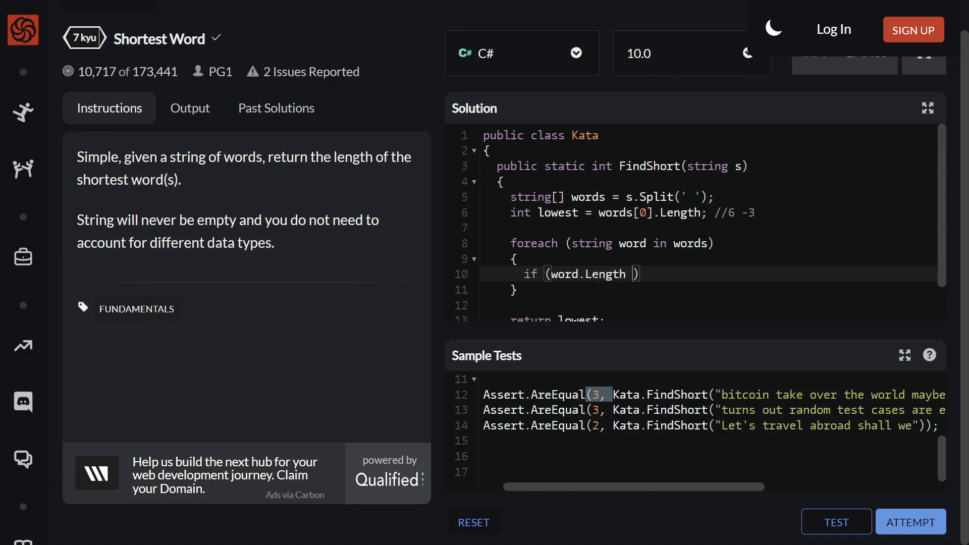
text(< lowest)
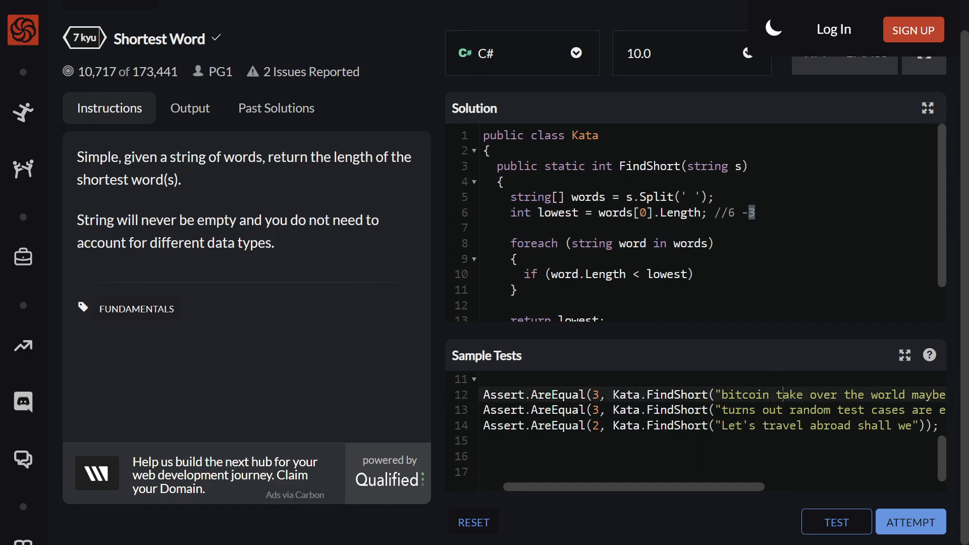
double_click(743, 394)
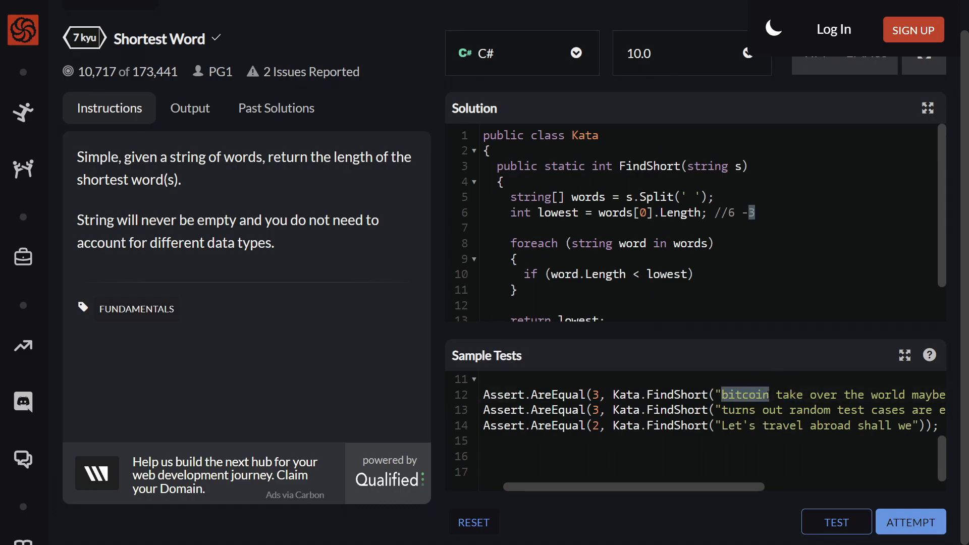
double_click(557, 213)
text({)
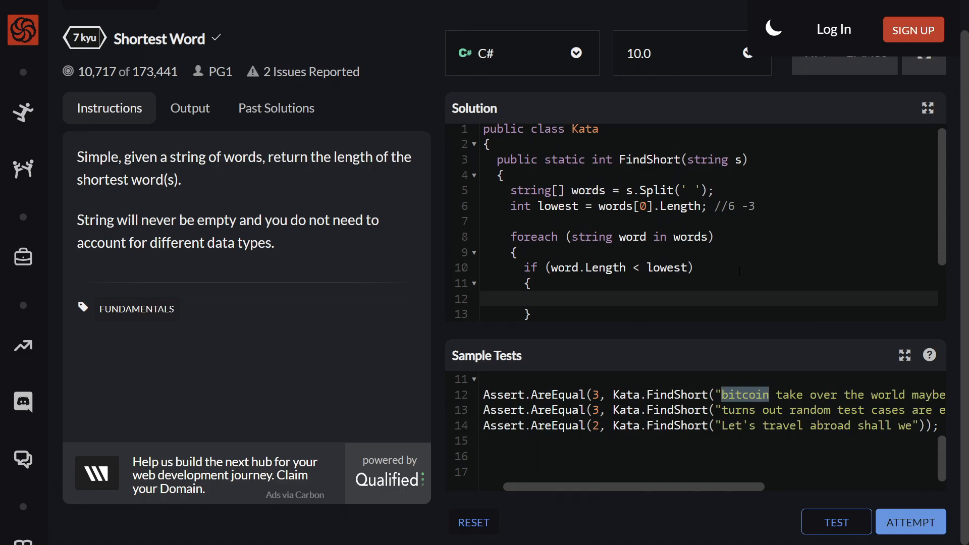
text(lowest = word)
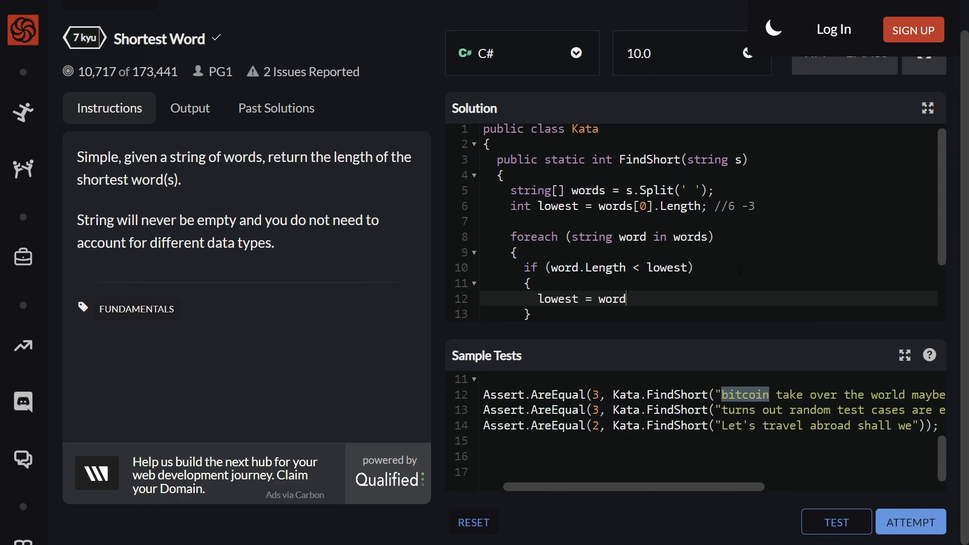
text(.Length;)
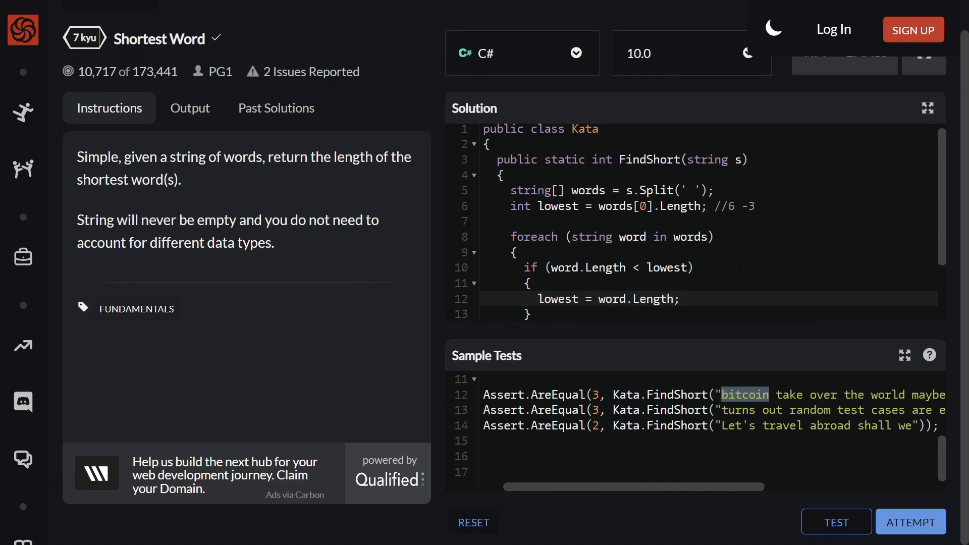
scroll(down, 3)
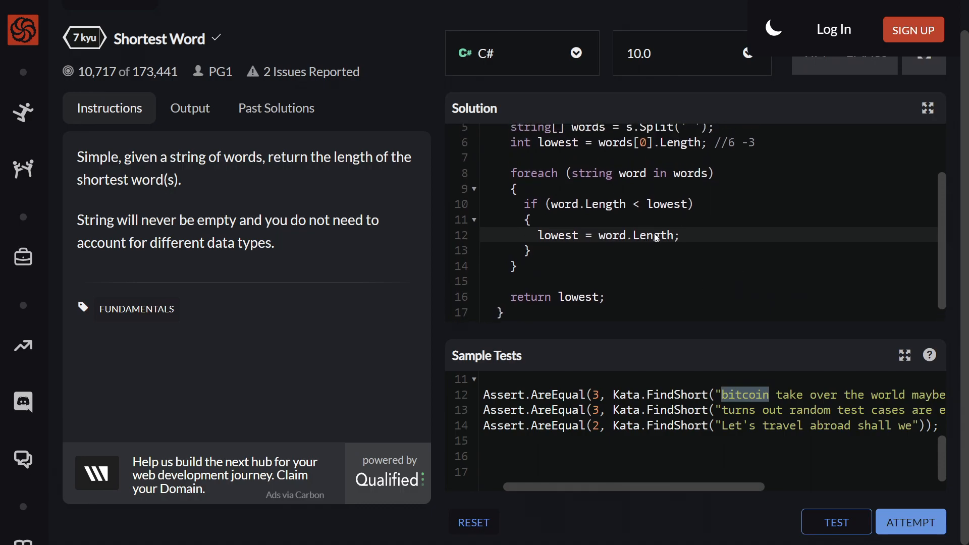
Attempt the kata and confirm BasicTests and RandomTests both pass
click(835, 522)
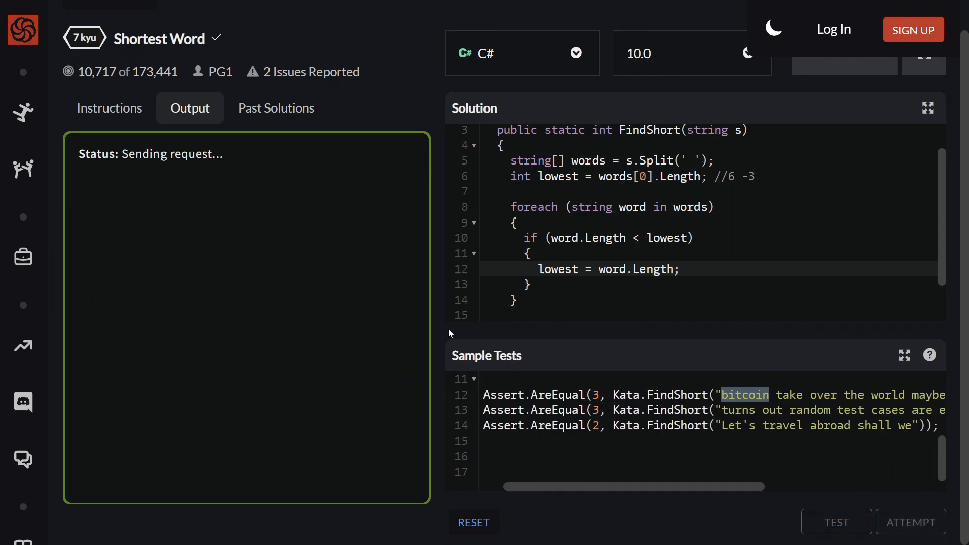
mouse_move(266, 266)
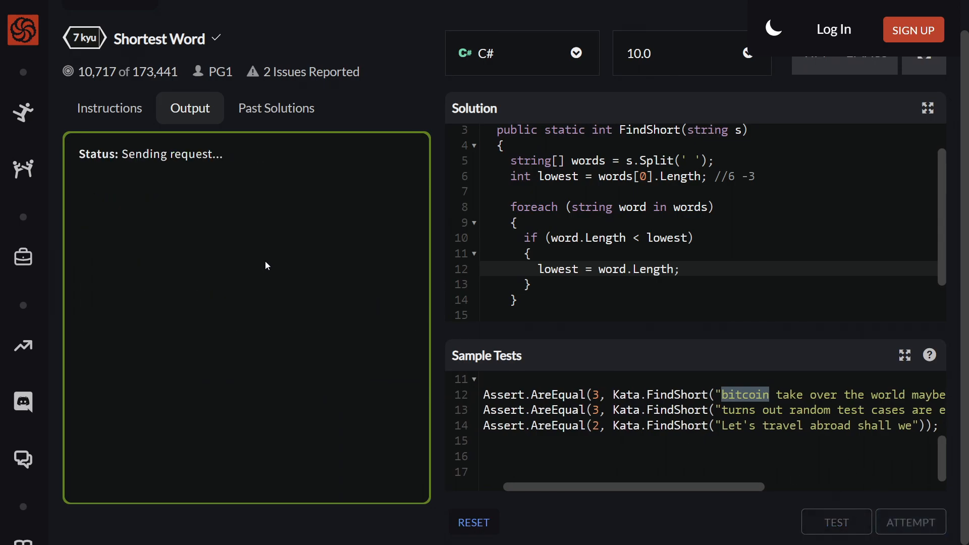
click(836, 521)
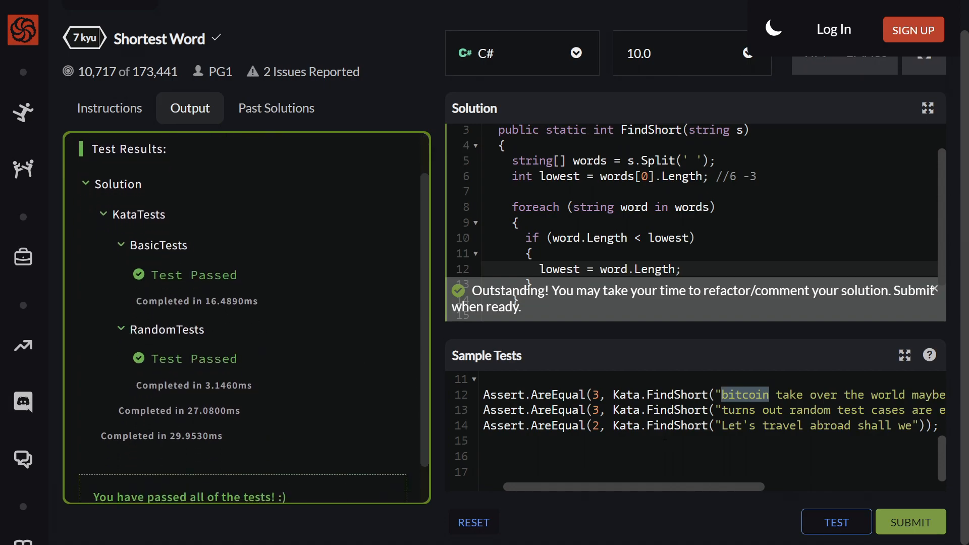
mouse_move(170, 352)
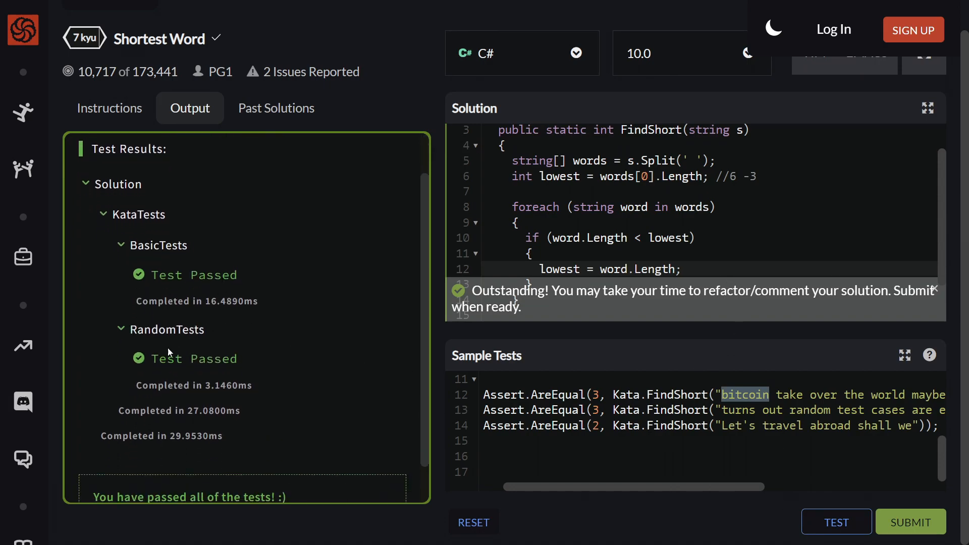
double_click(160, 244)
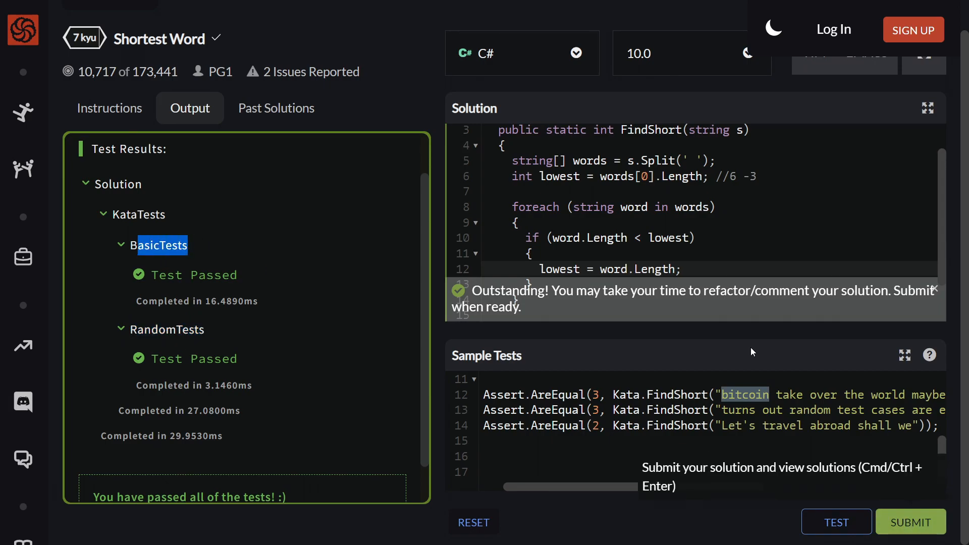
scroll(up, 3)
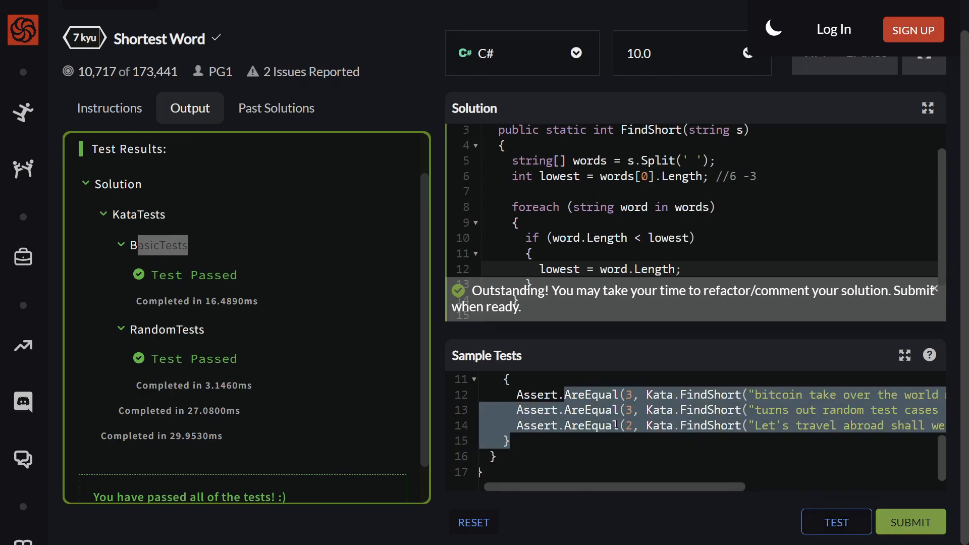
mouse_move(910, 521)
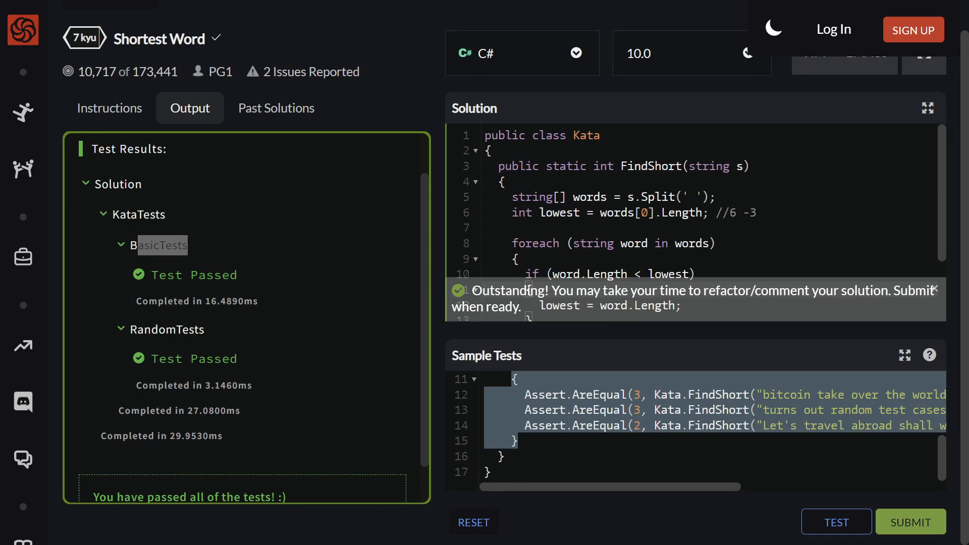
double_click(587, 197)
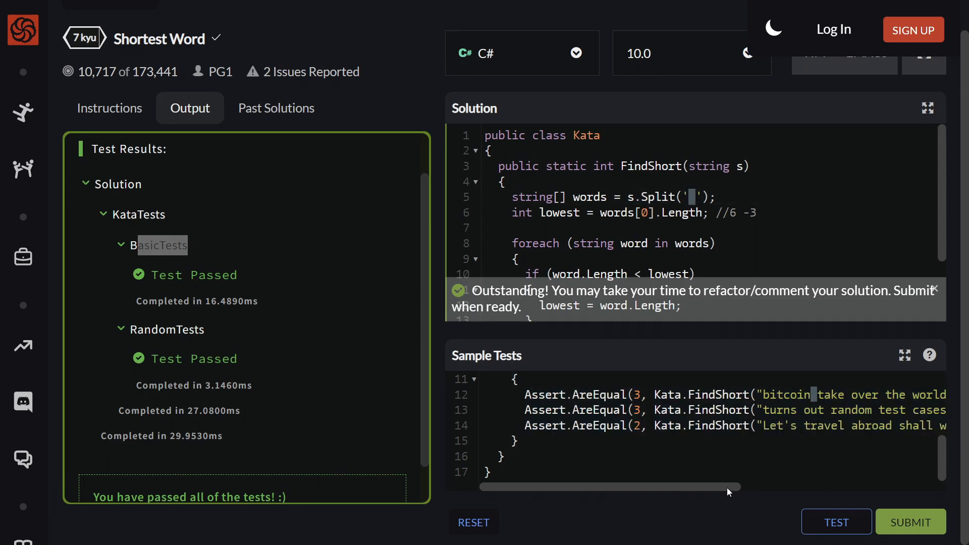
scroll(right, 3)
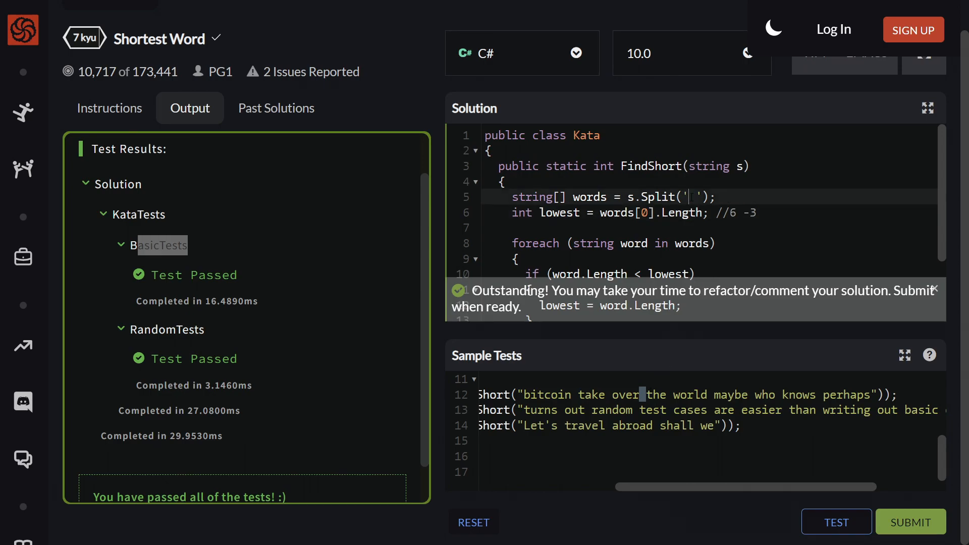
double_click(692, 197)
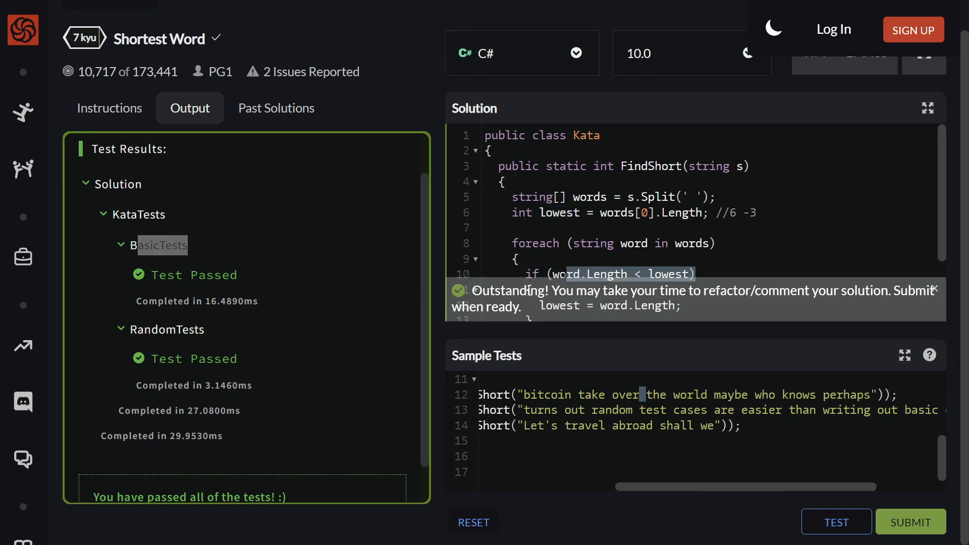
scroll(down, 3)
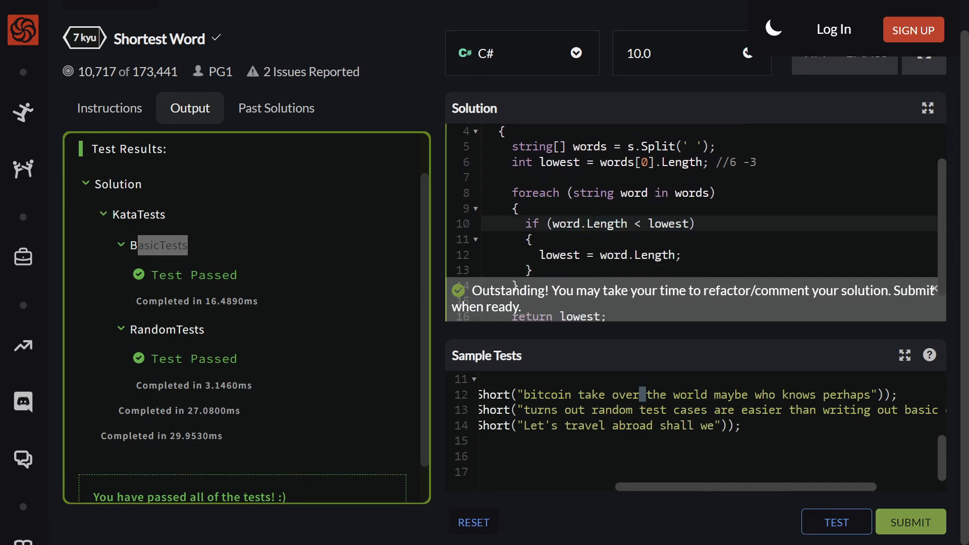
double_click(668, 223)
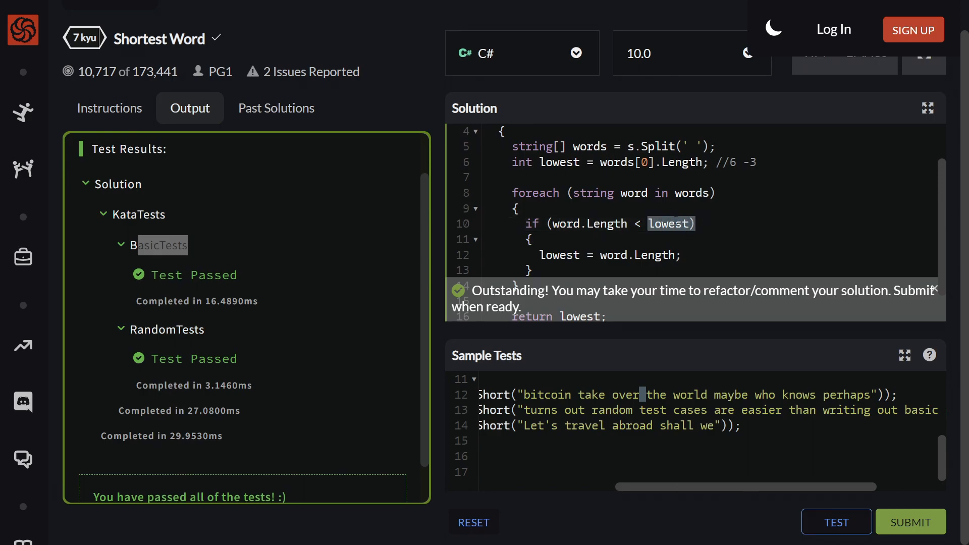
double_click(590, 395)
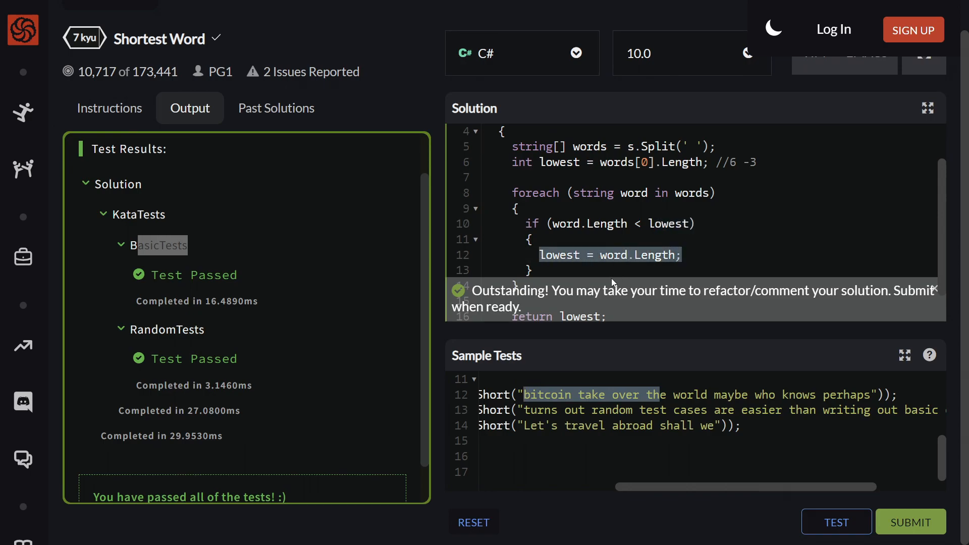
scroll(up, 3)
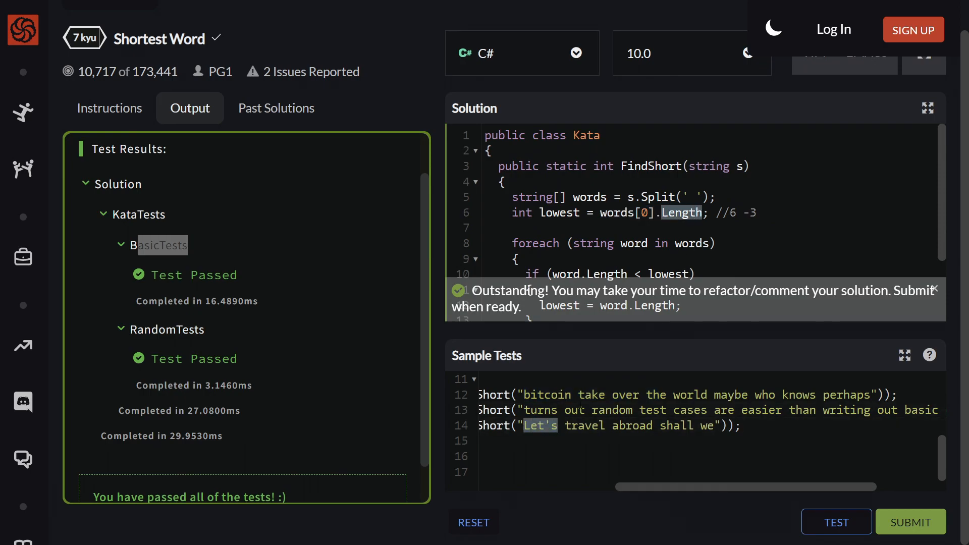
double_click(558, 213)
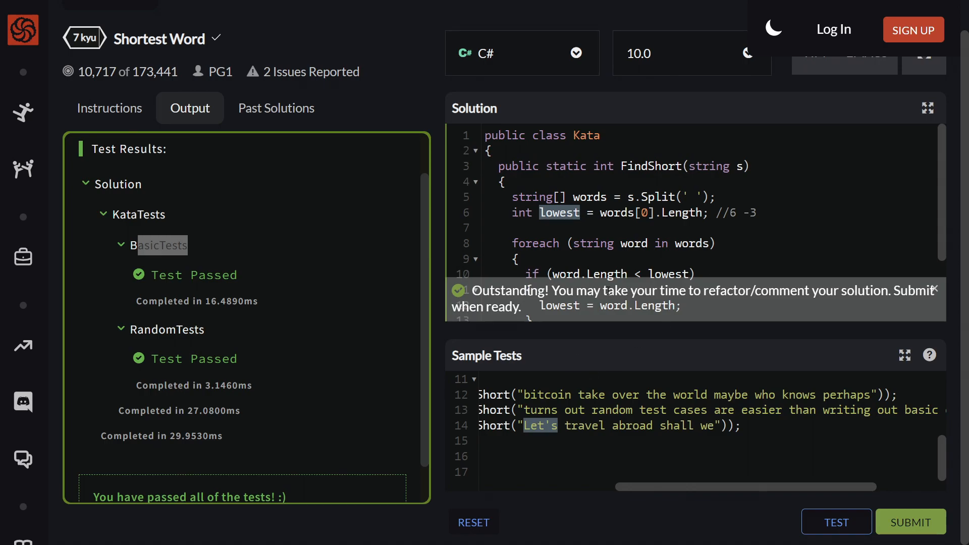
double_click(546, 395)
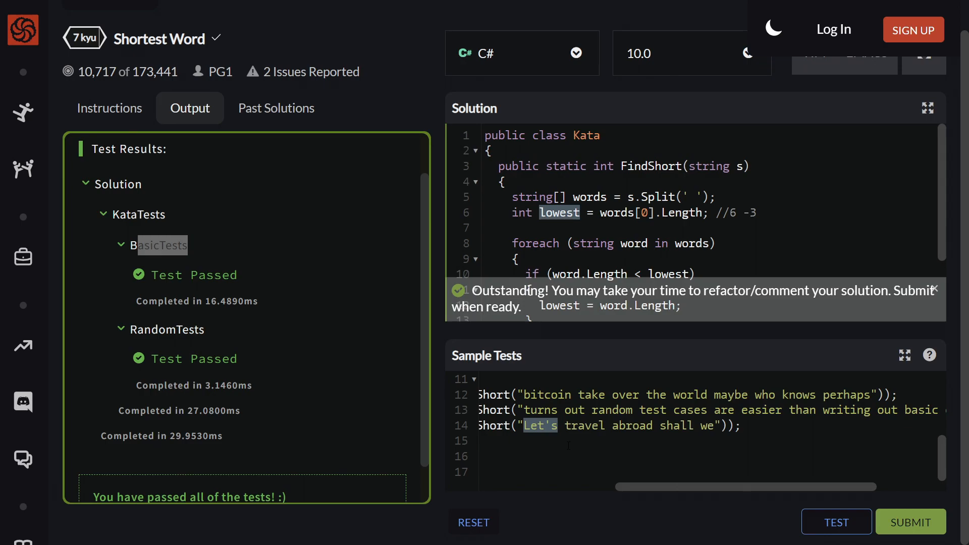
scroll(down, 3)
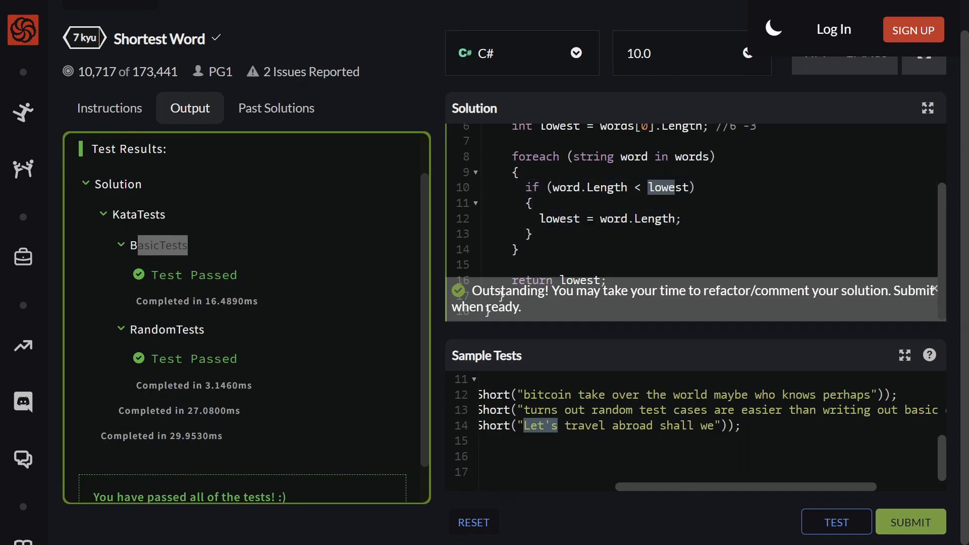
double_click(609, 218)
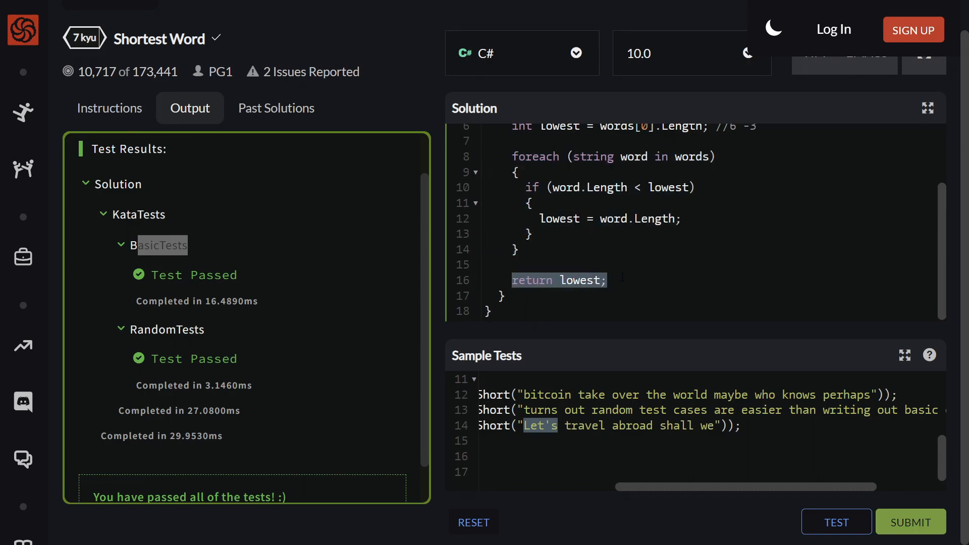
mouse_move(660, 496)
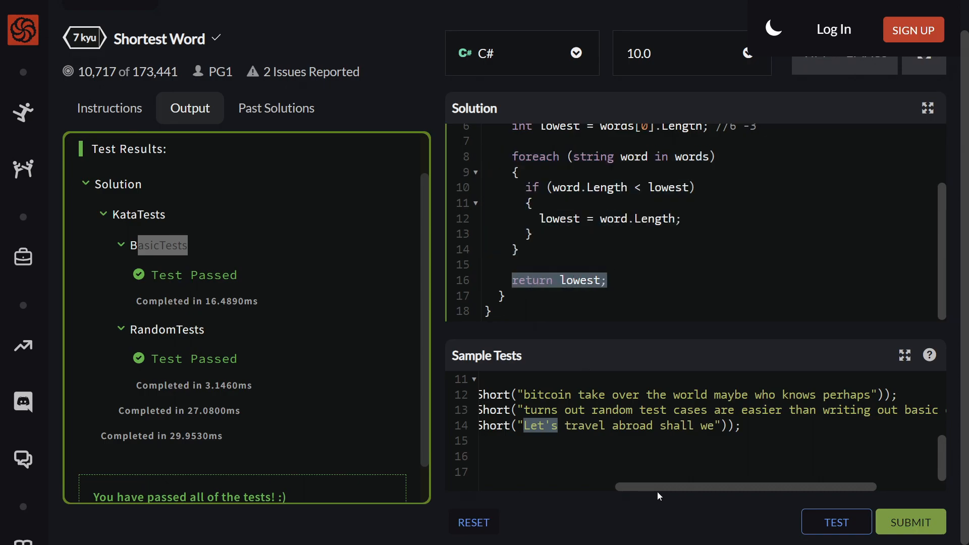
scroll(left, 3)
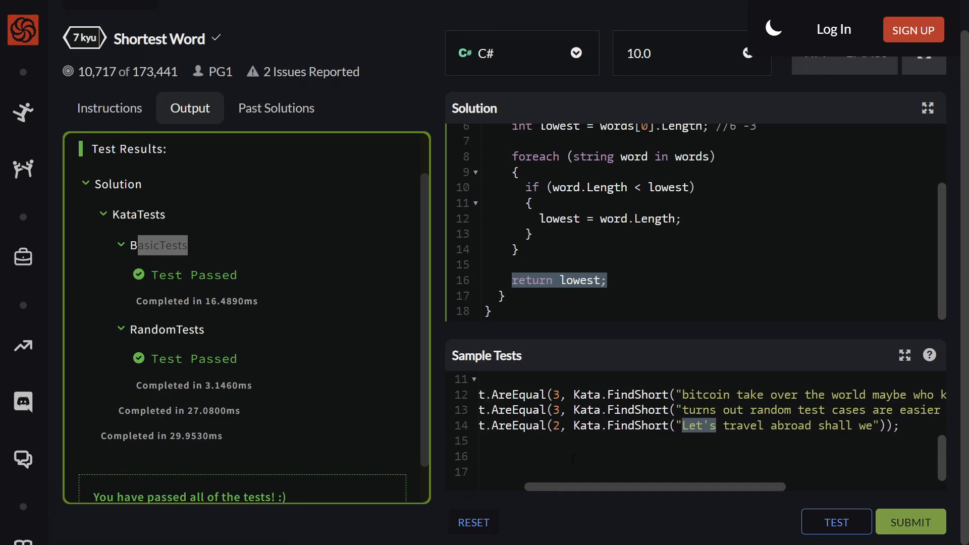